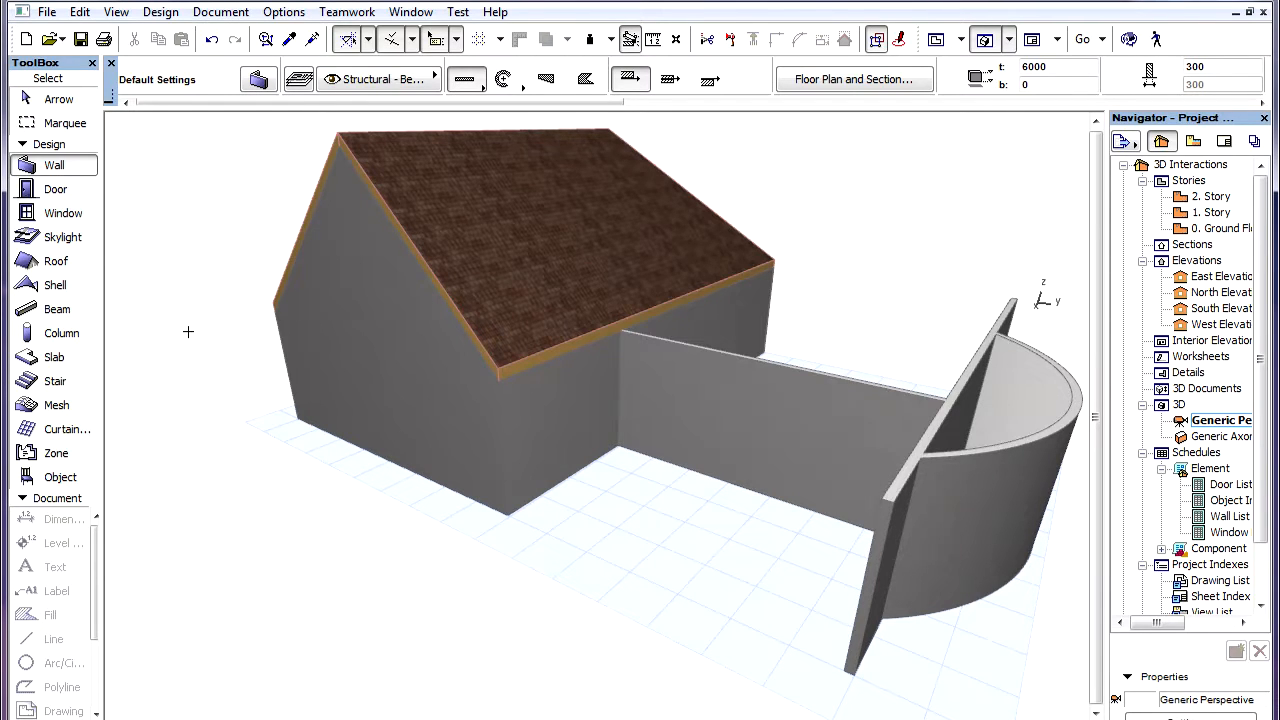
mouse_move(176, 544)
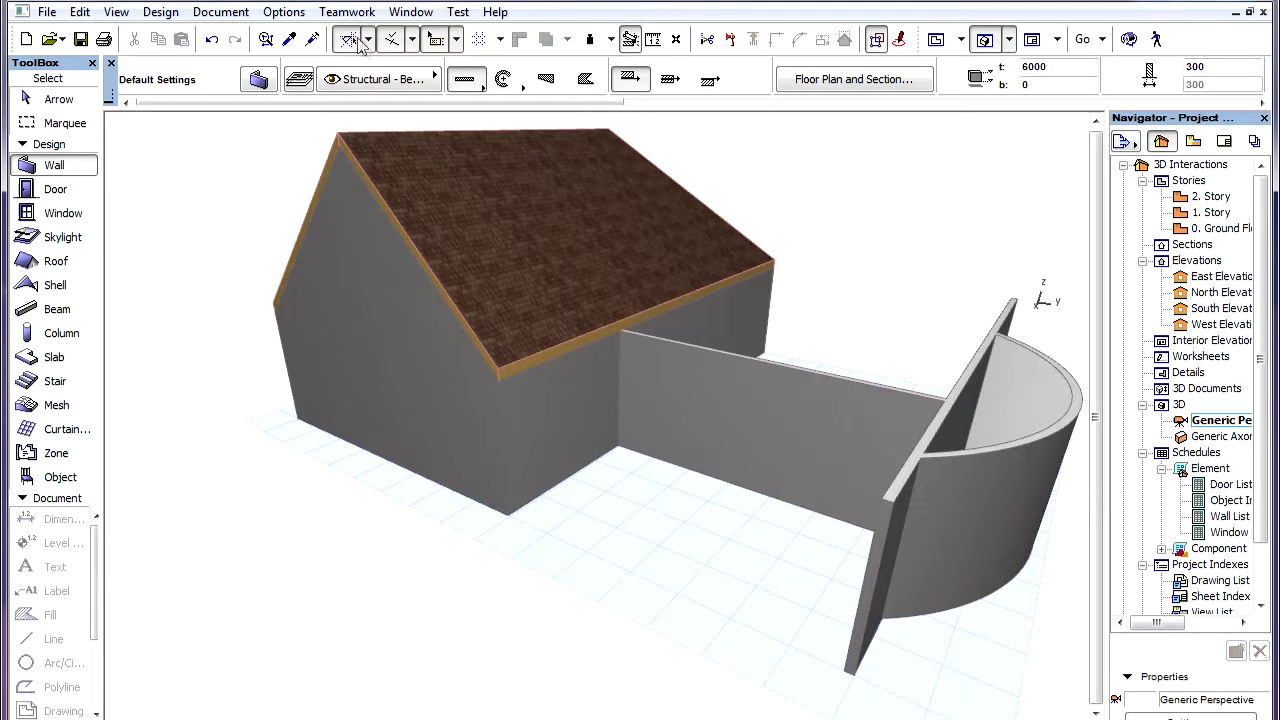
Show the Guide Lines toolbar menu listing Create Guide Line Segment
click(348, 40)
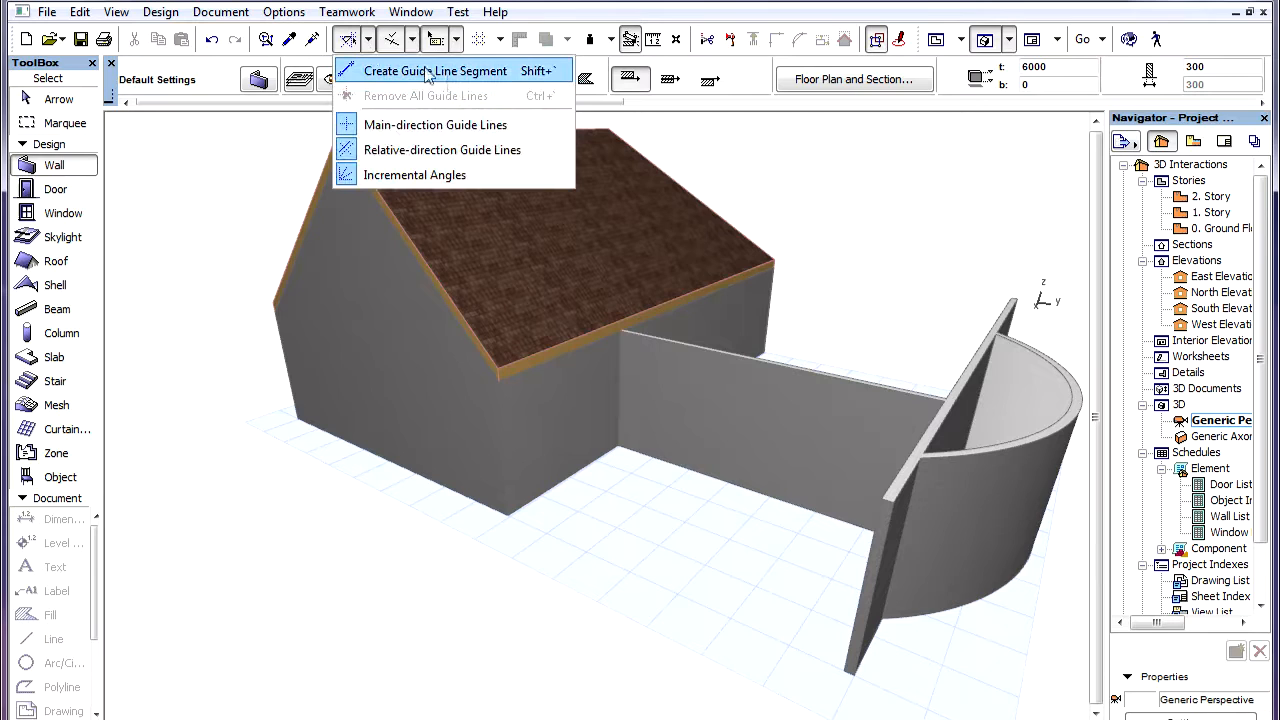
mouse_move(516, 80)
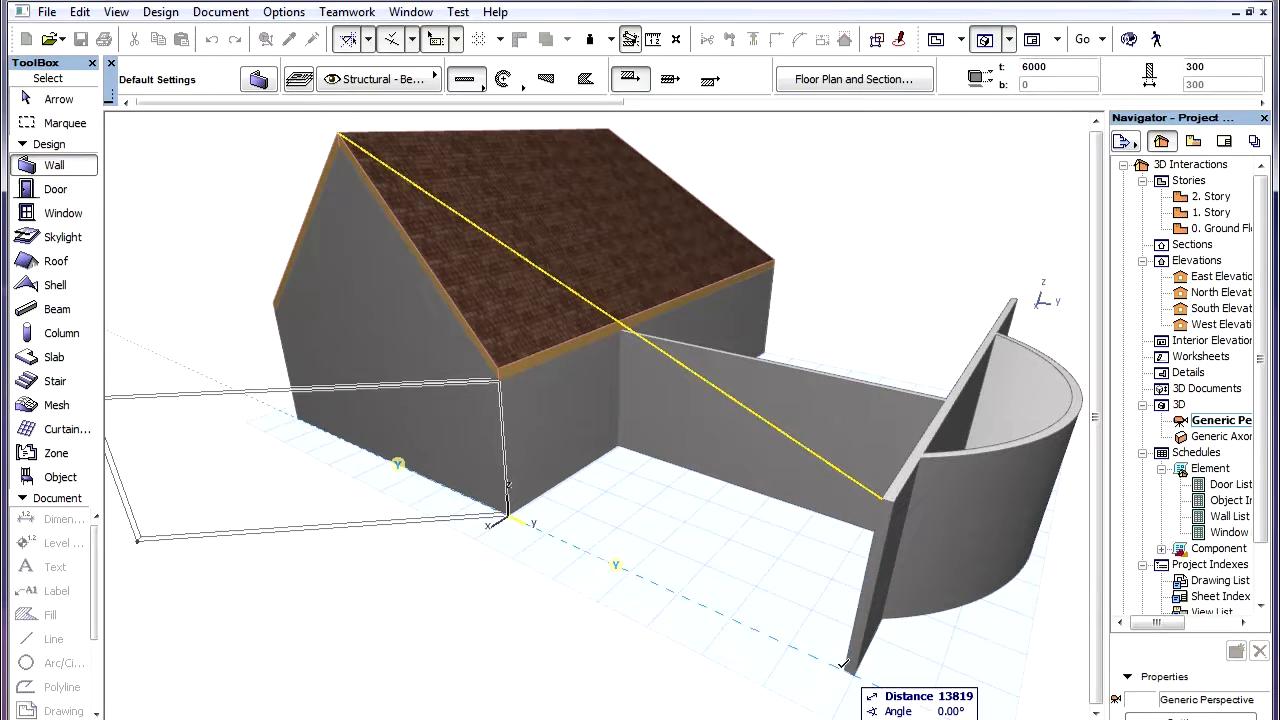
mouse_move(844, 660)
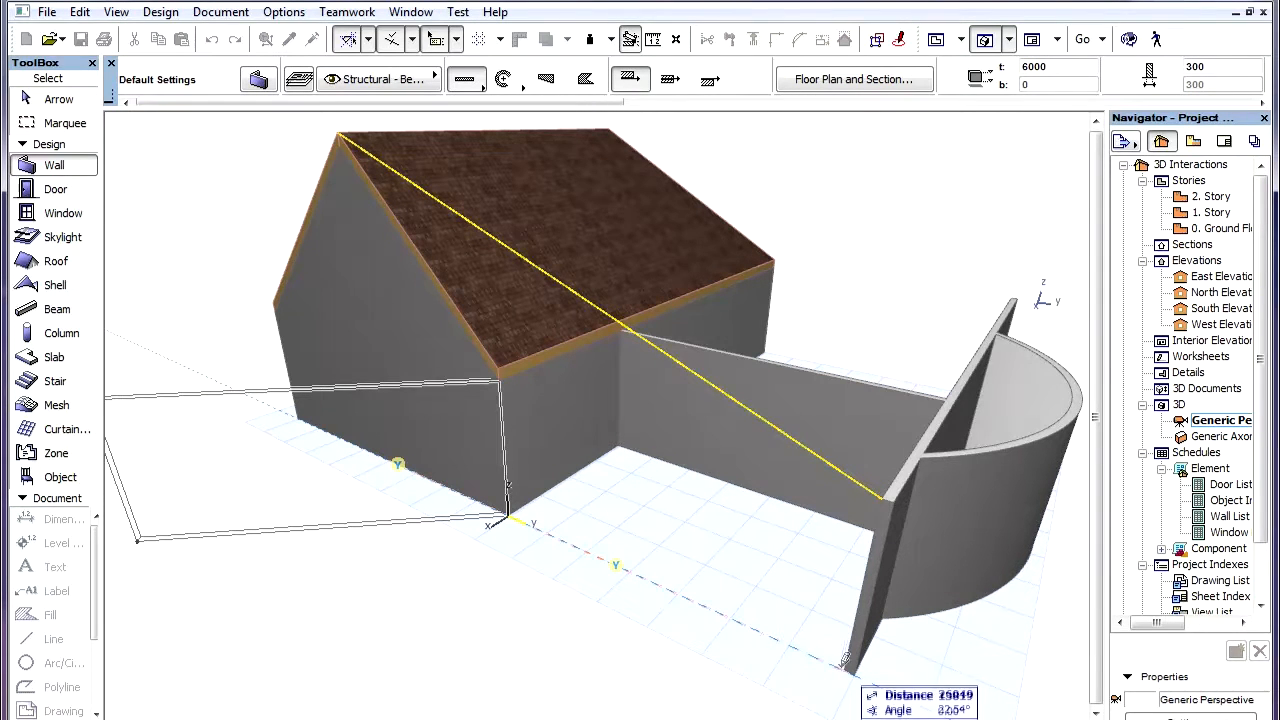